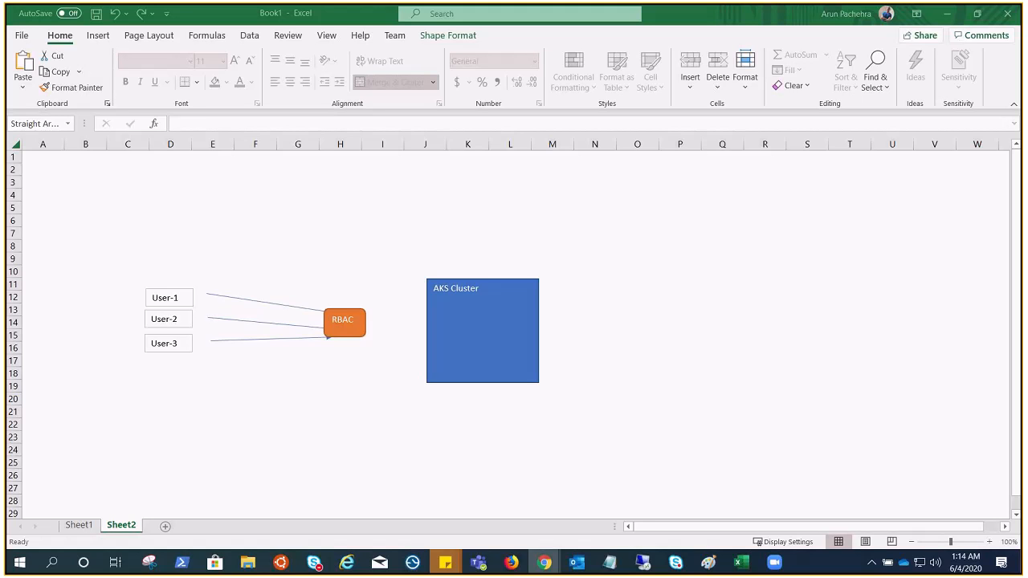
{"action": "mouse_move", "coordinate": [229, 279]}
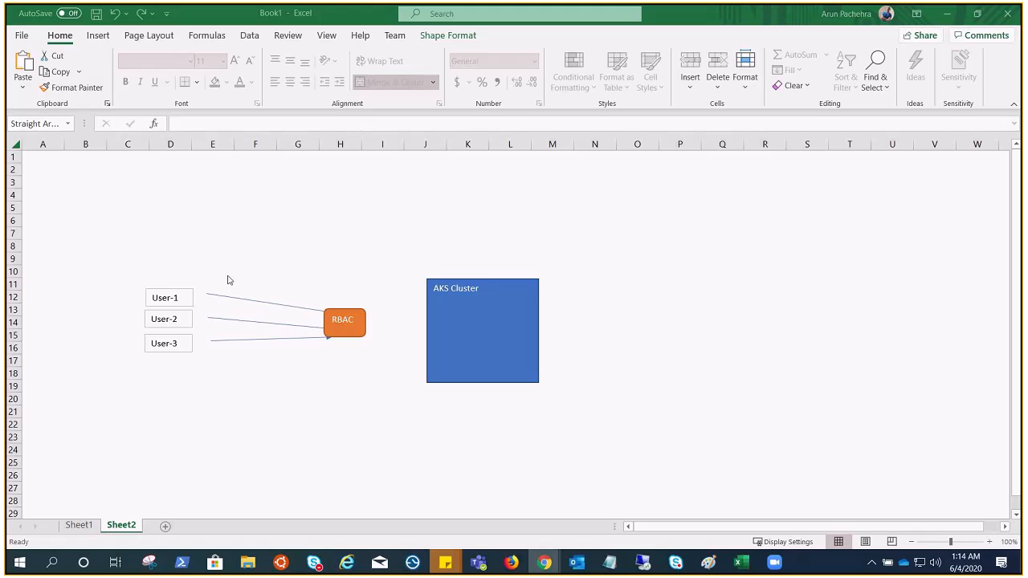
{"action": "mouse_move", "coordinate": [177, 301]}
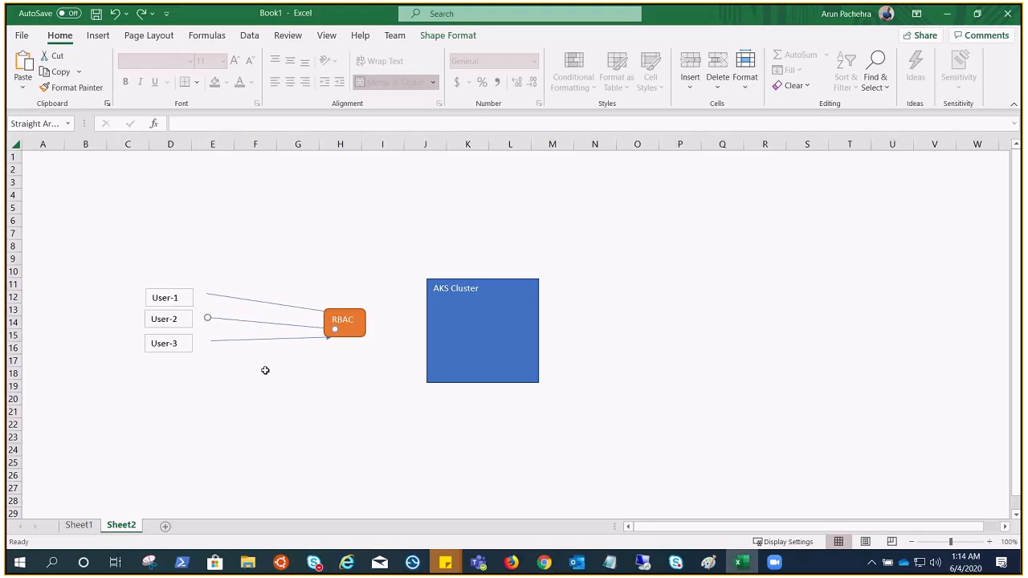
Extend the user arrows so they reach the AKS Cluster rectangle
{"action": "left_click_drag", "start_coordinate": [343, 319], "coordinate": [676, 203]}
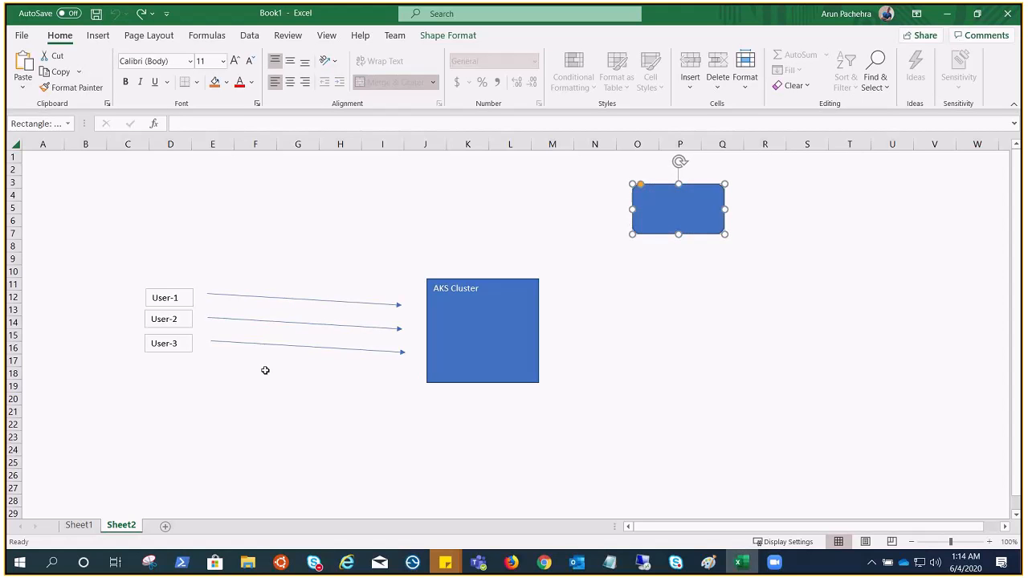
{"action": "mouse_move", "coordinate": [246, 369]}
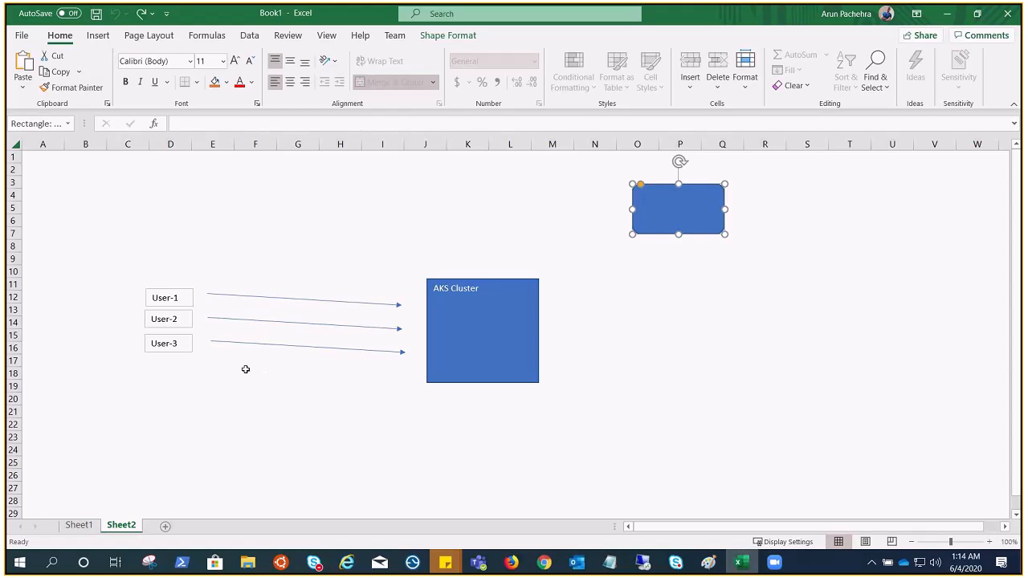
{"action": "mouse_move", "coordinate": [405, 288]}
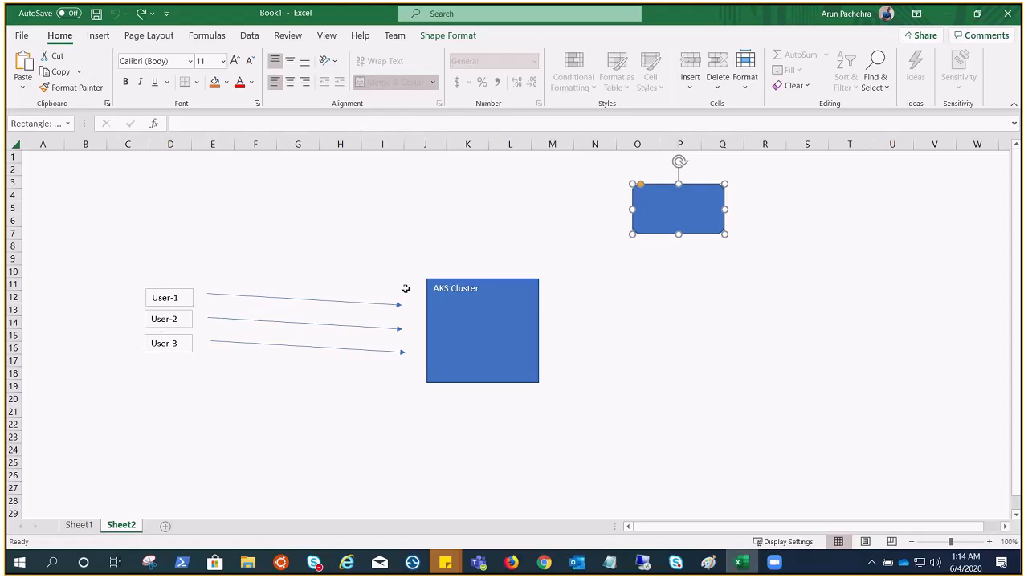
{"action": "mouse_move", "coordinate": [481, 344]}
{"action": "type", "text": "RBAC"}
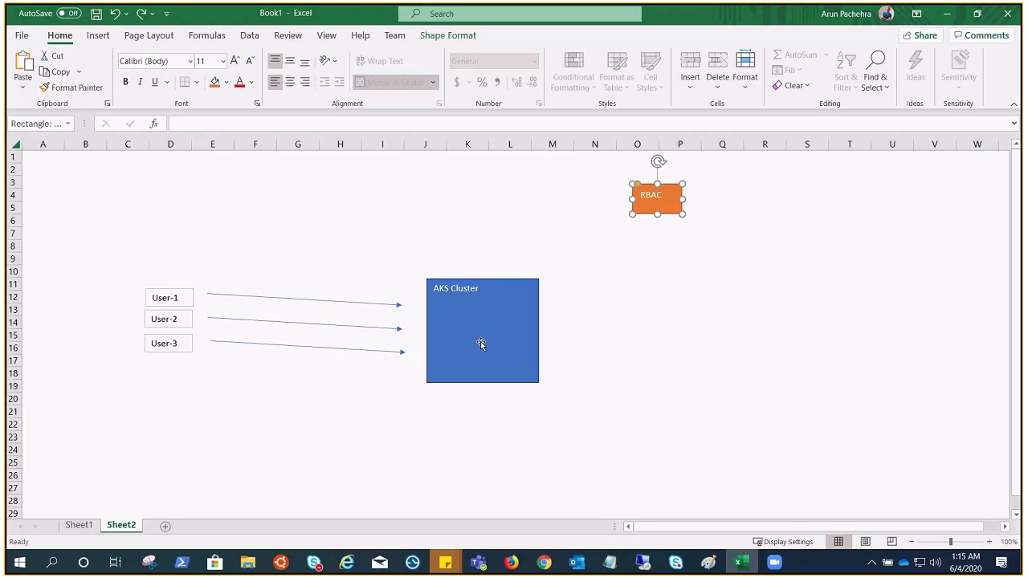
Move the RBAC box back between the user labels and the AKS Cluster
{"action": "left_click_drag", "start_coordinate": [656, 195], "coordinate": [343, 320]}
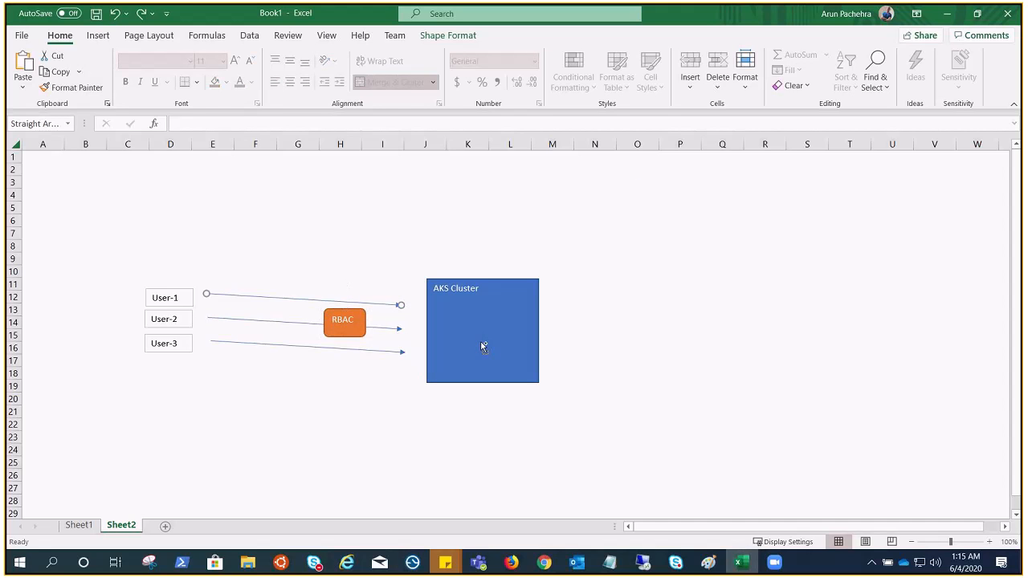
{"action": "mouse_move", "coordinate": [480, 344]}
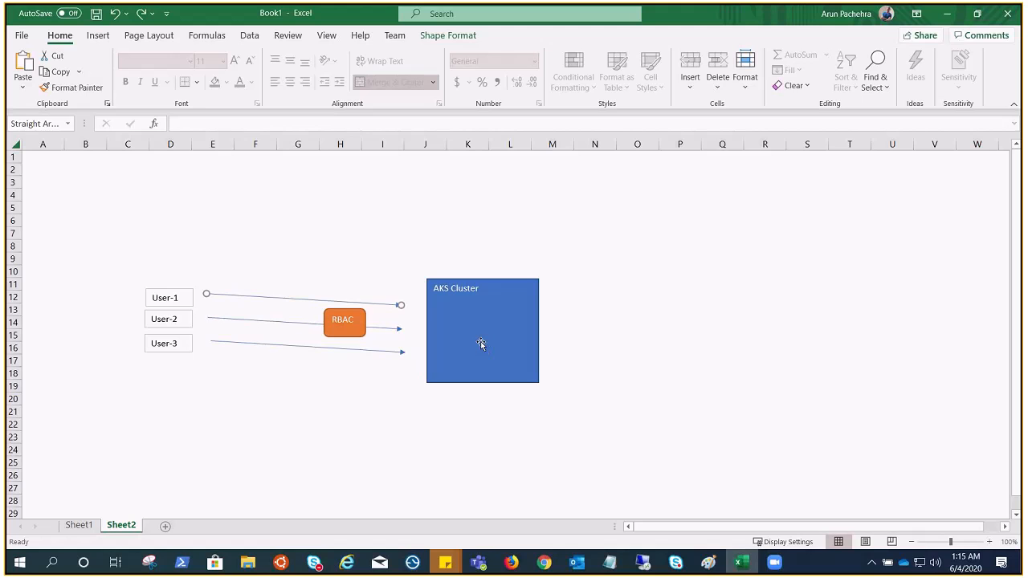
{"action": "mouse_move", "coordinate": [483, 345]}
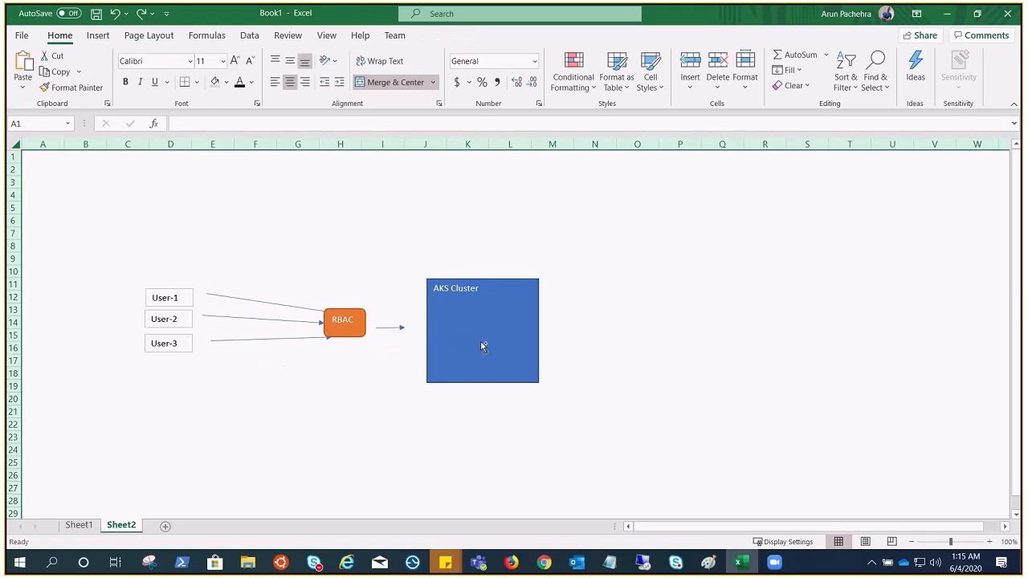
{"action": "mouse_move", "coordinate": [480, 343]}
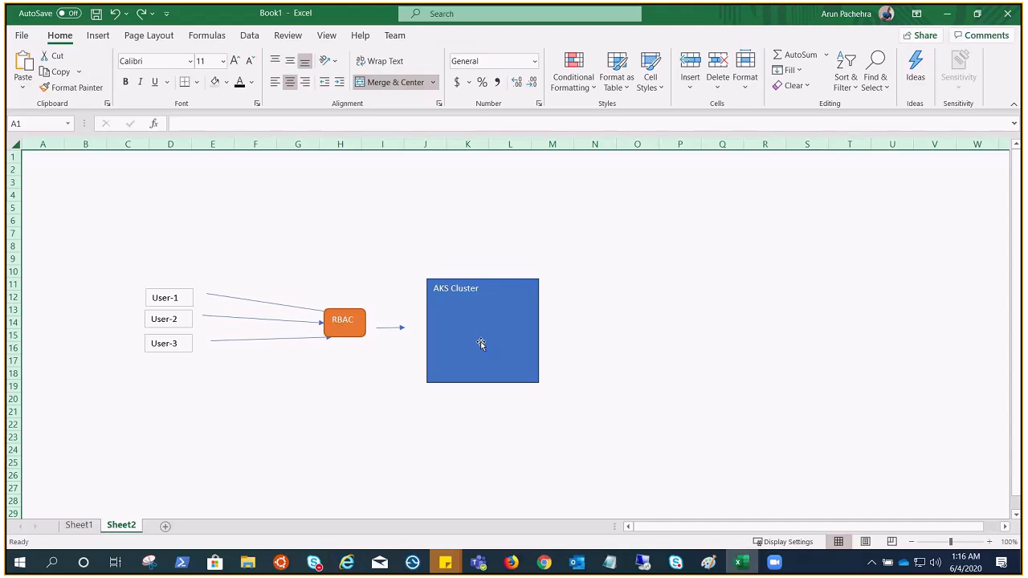
{"action": "mouse_move", "coordinate": [350, 280]}
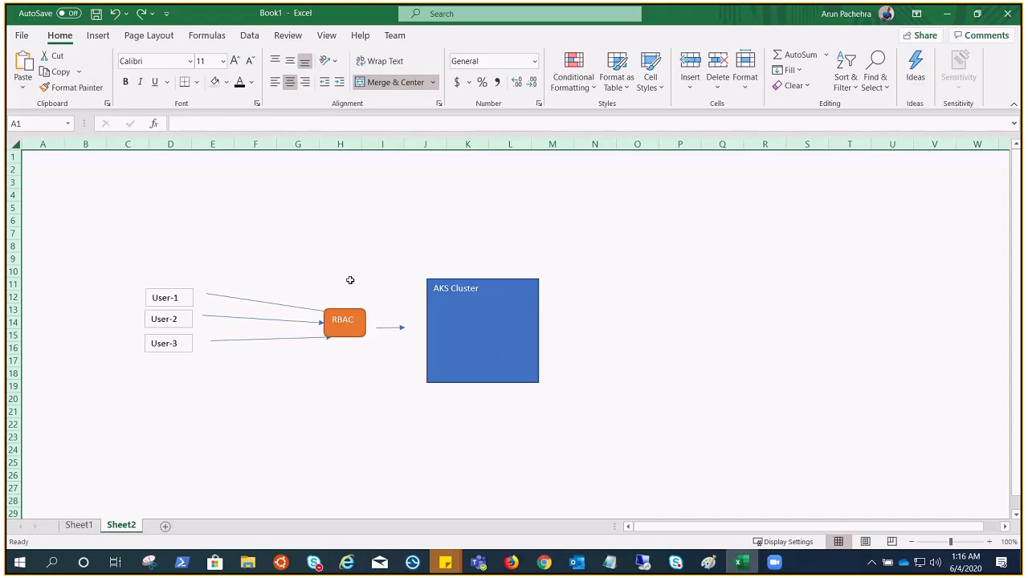
{"action": "mouse_move", "coordinate": [400, 336]}
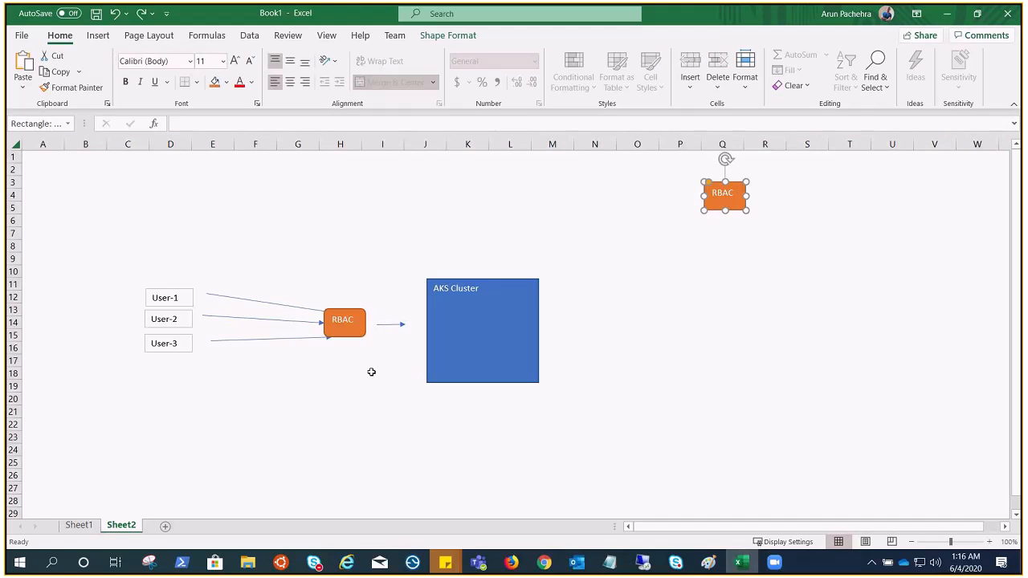
Widen the RBAC copy, place it inside the AKS Cluster and add a 'Kubernetes resources' label
{"action": "left_click_drag", "start_coordinate": [722, 192], "coordinate": [594, 246]}
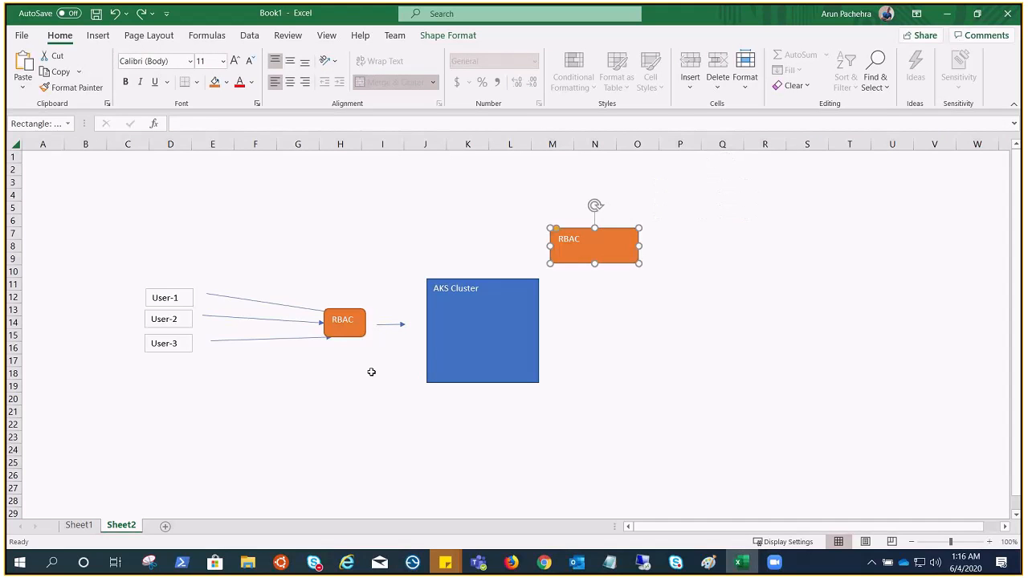
{"action": "left_click_drag", "start_coordinate": [594, 239], "coordinate": [481, 325]}
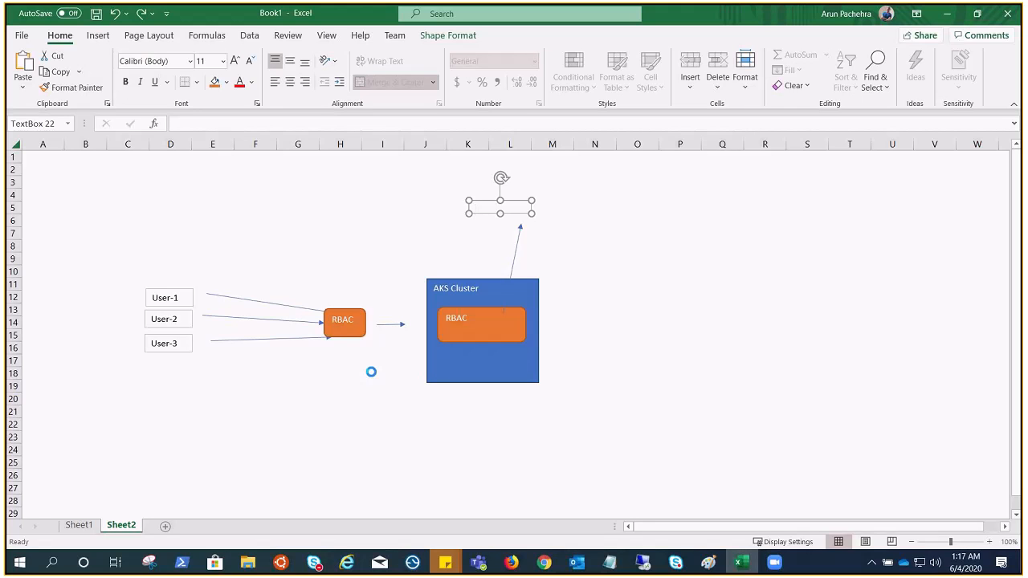
{"action": "type", "text": "Kubernetes resources"}
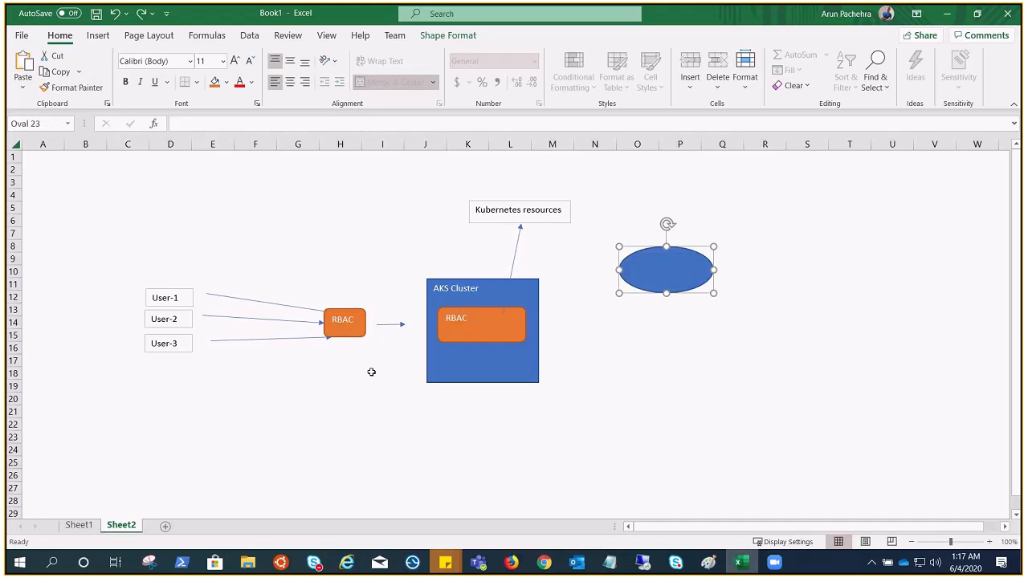
Label the oval 'Azure -AD' and draw its arrow toward the AKS Cluster
{"action": "type", "text": "Azure -AD"}
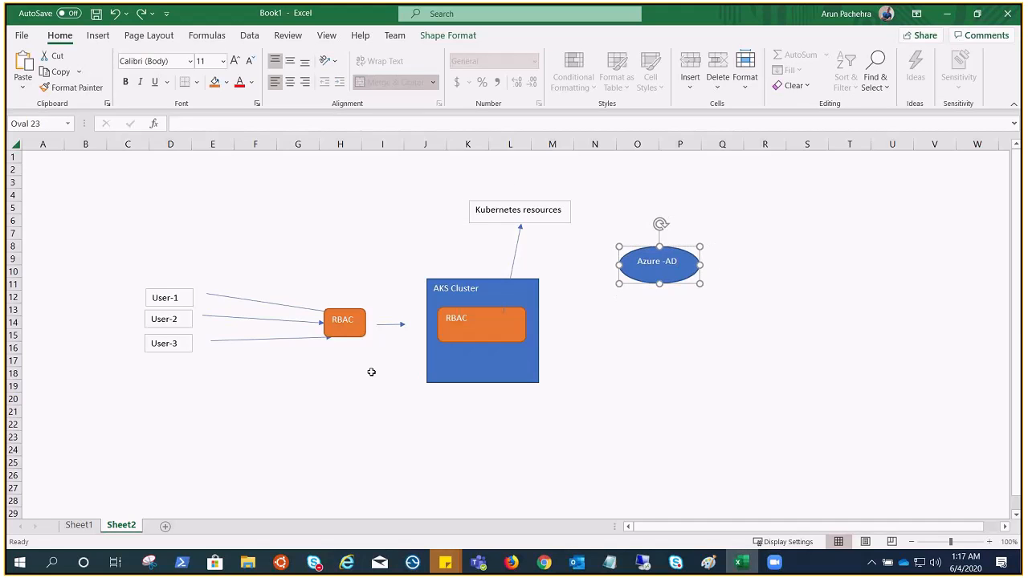
{"action": "left_click_drag", "start_coordinate": [550, 301], "coordinate": [615, 274]}
{"action": "type", "text": "Azure + RBAC= Azure resources"}
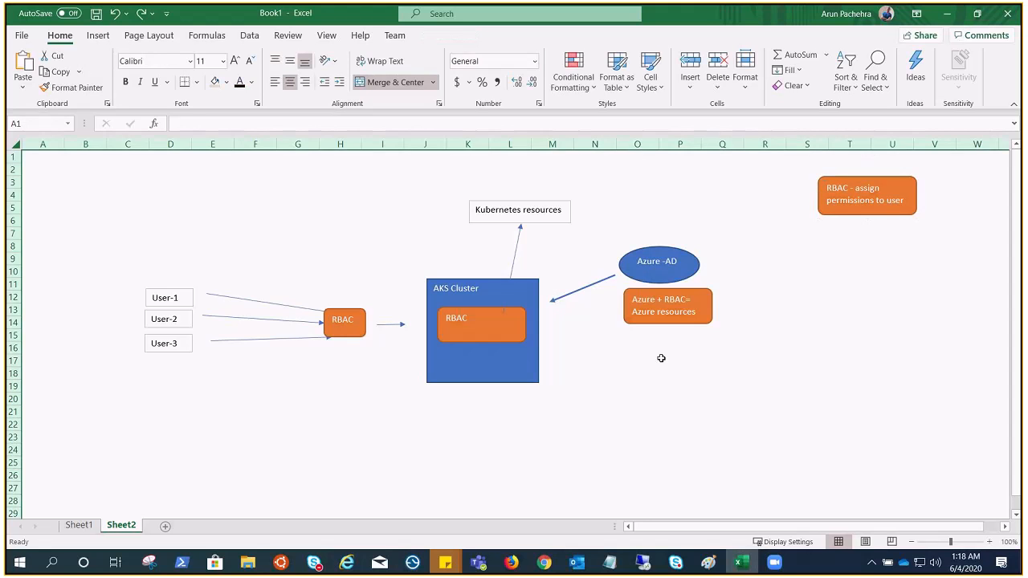
Move the RBAC permissions note to the lower left and label the boxes 'Role' and 'ROLE'
{"action": "left_click_drag", "start_coordinate": [866, 195], "coordinate": [115, 444]}
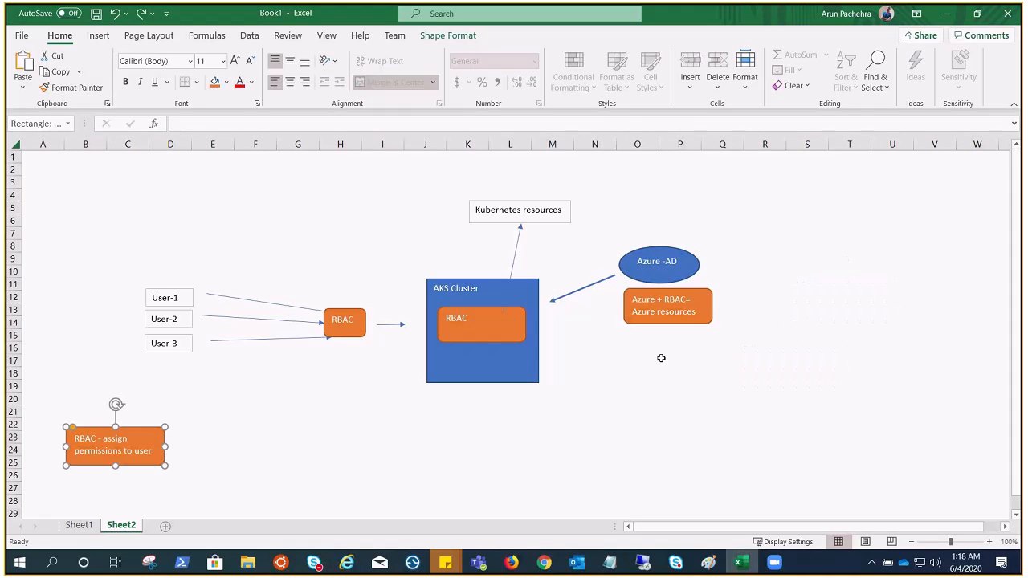
{"action": "type", "text": "Role"}
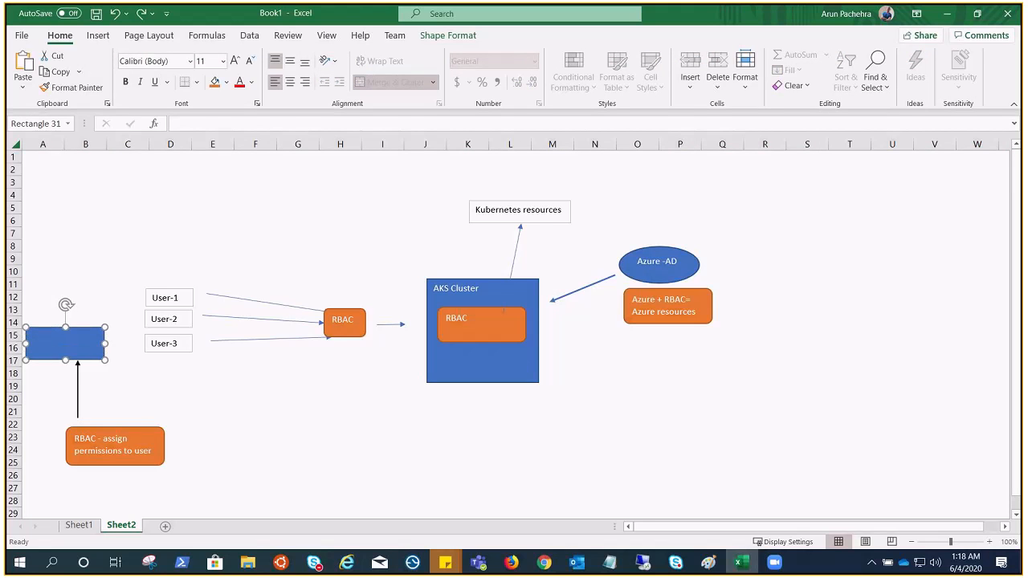
{"action": "type", "text": "ROLE"}
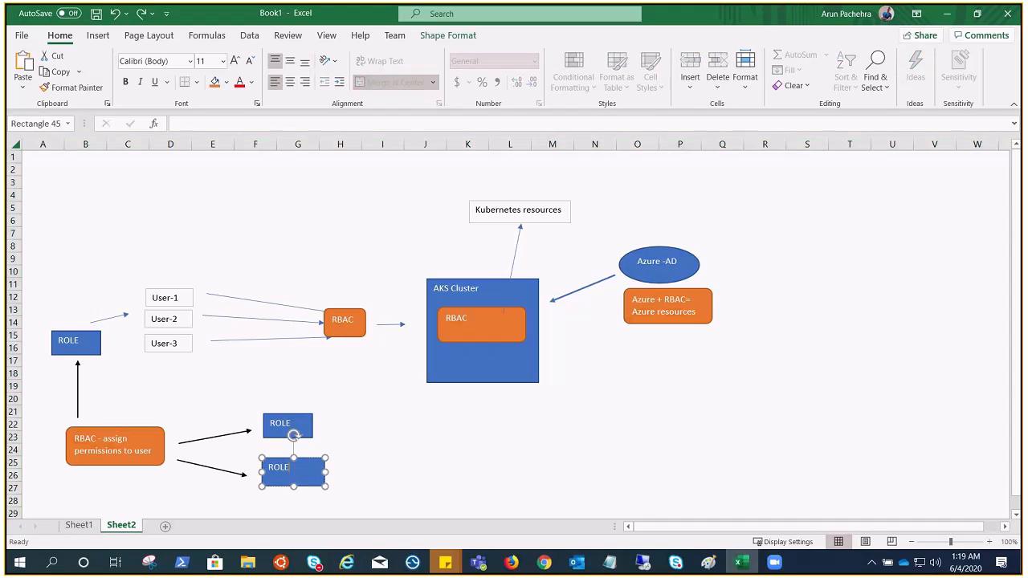
Rename the lower box 'Cluster ROLE' and add the note 'Grant permission to Namesace'
{"action": "type", "text": "Cluster ROLE"}
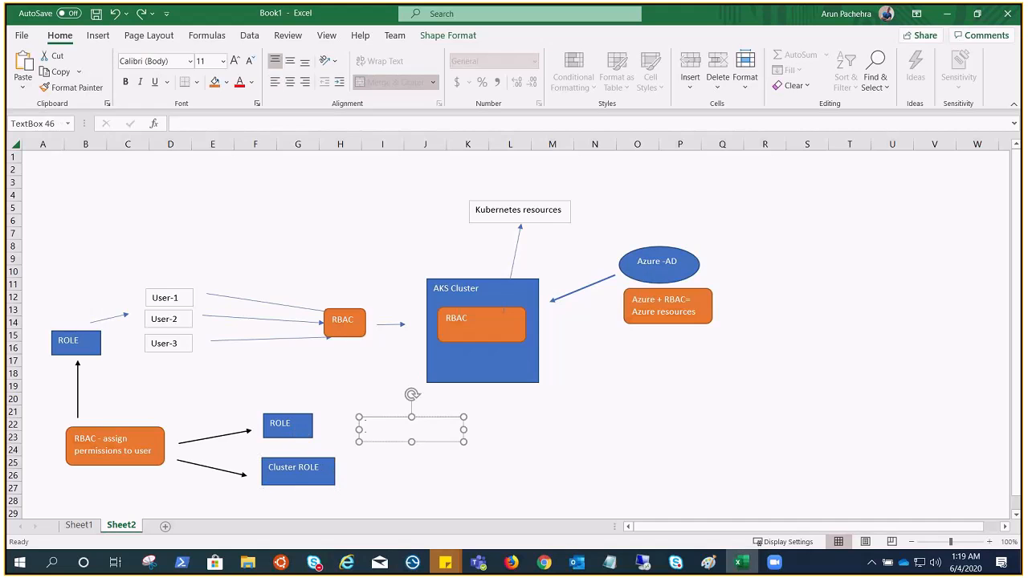
{"action": "type", "text": "Grant permission to Namesace"}
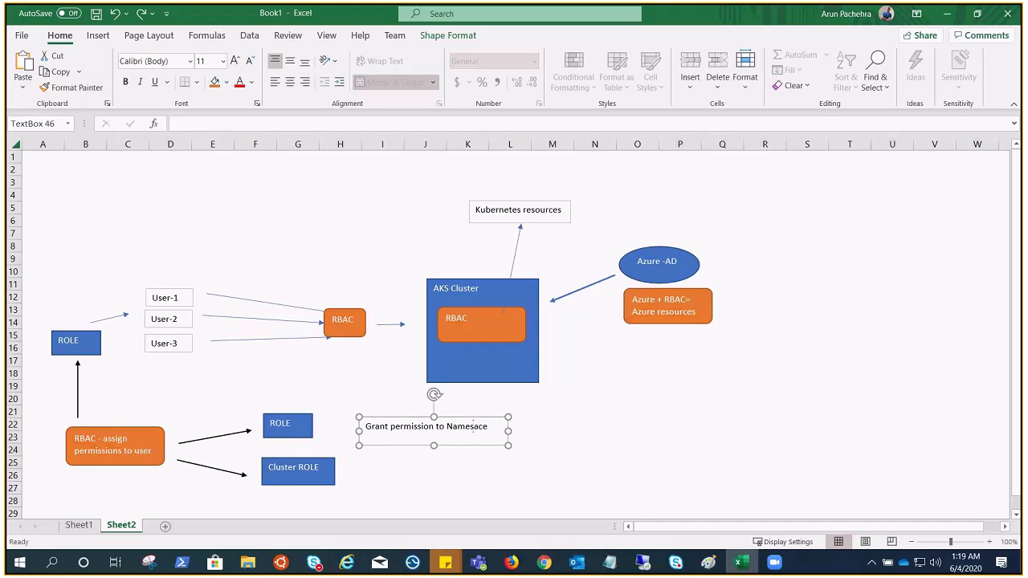